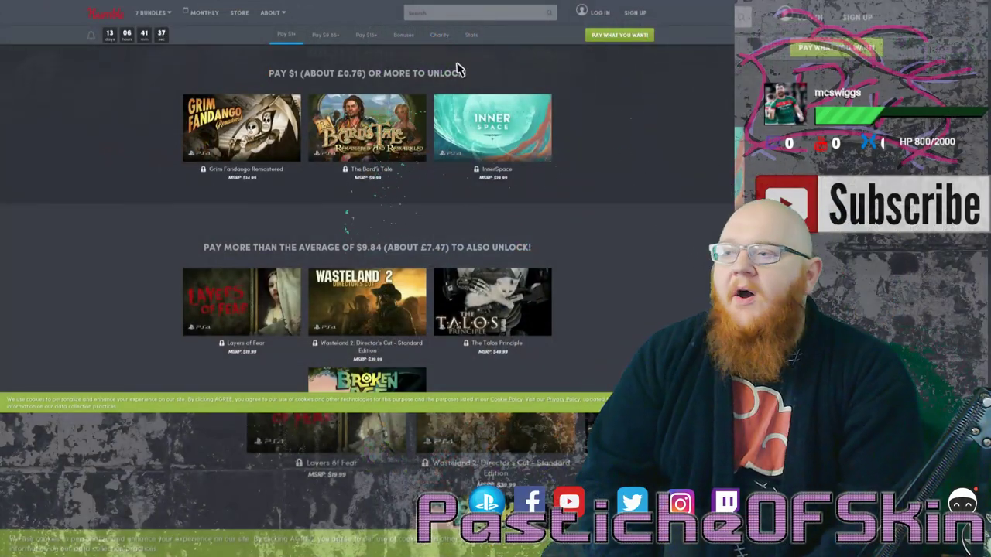
- Scroll up to the bundle header showing the $239 value, bundles sold and countdown
scroll(up, 3)
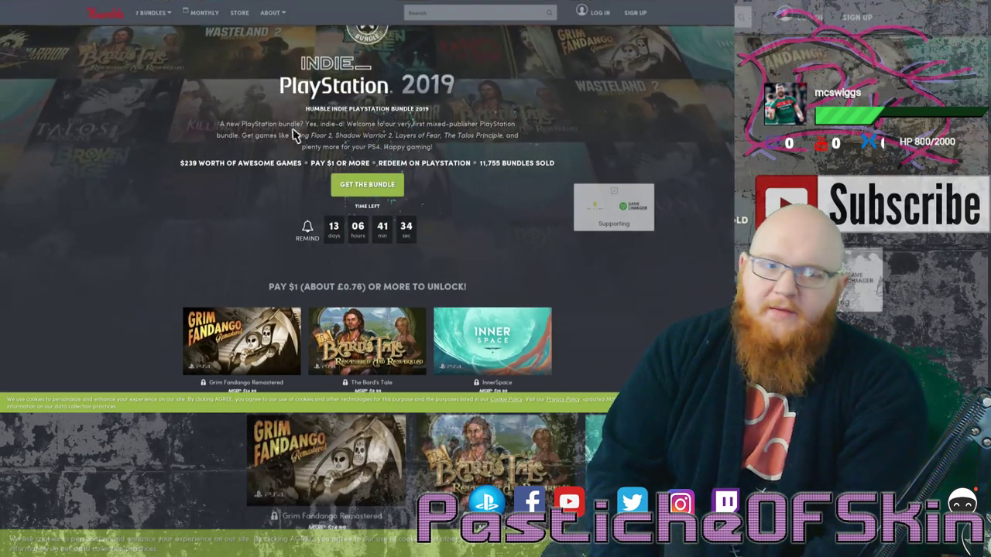
mouse_move(208, 200)
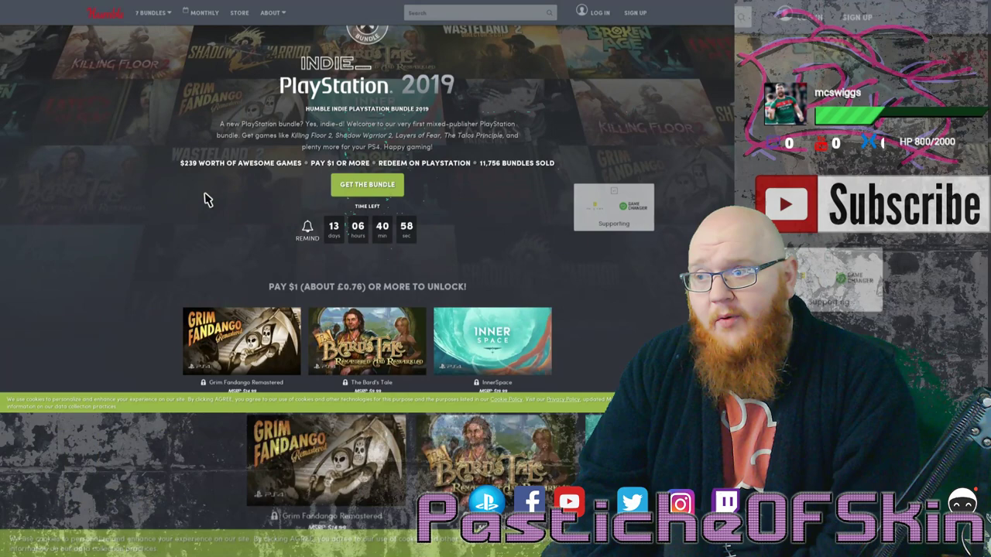
mouse_move(197, 221)
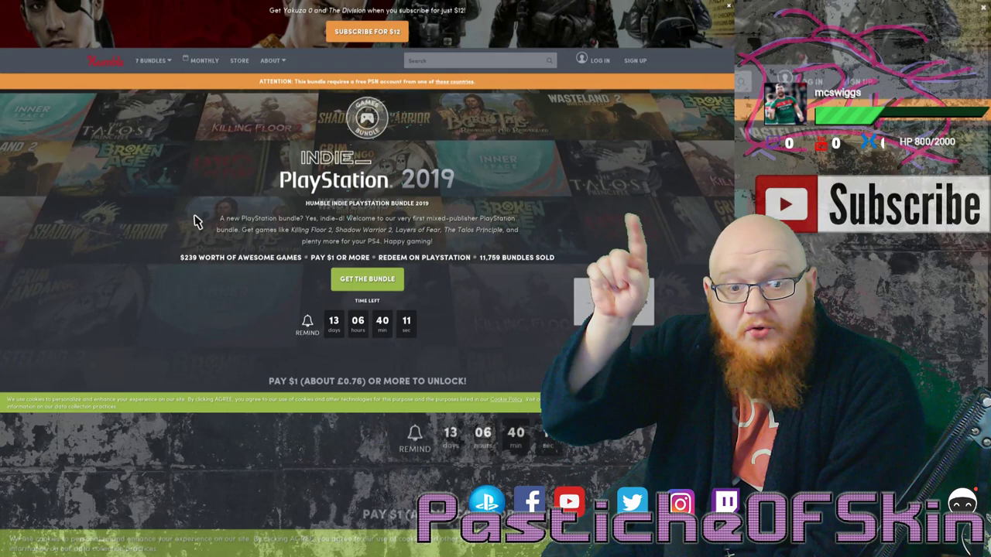
- Scroll down past the subscription banner to the start of the Pay $1 tier
scroll(down, 3)
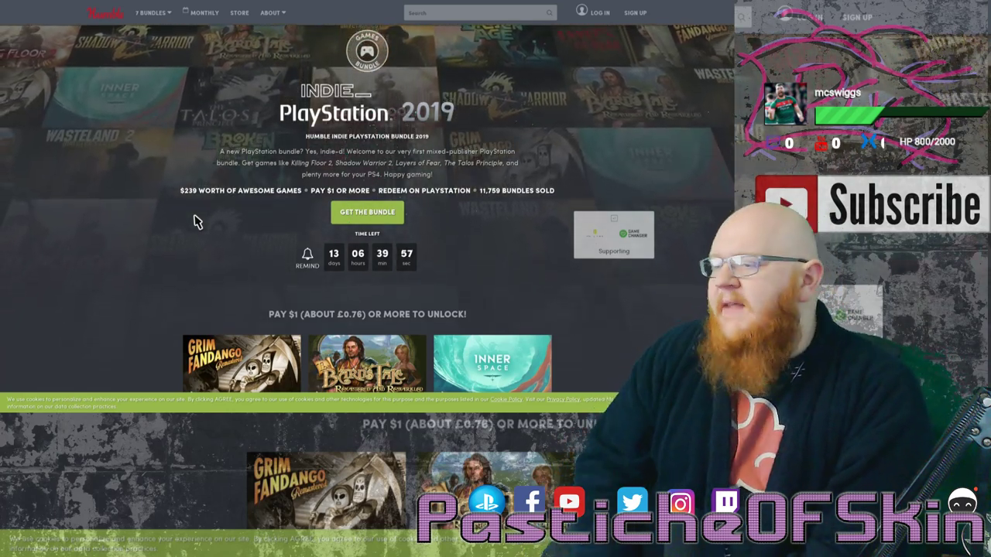
- Scroll down to show Grim Fandango Remastered, The Bard's Tale and InnerSpace
scroll(down, 3)
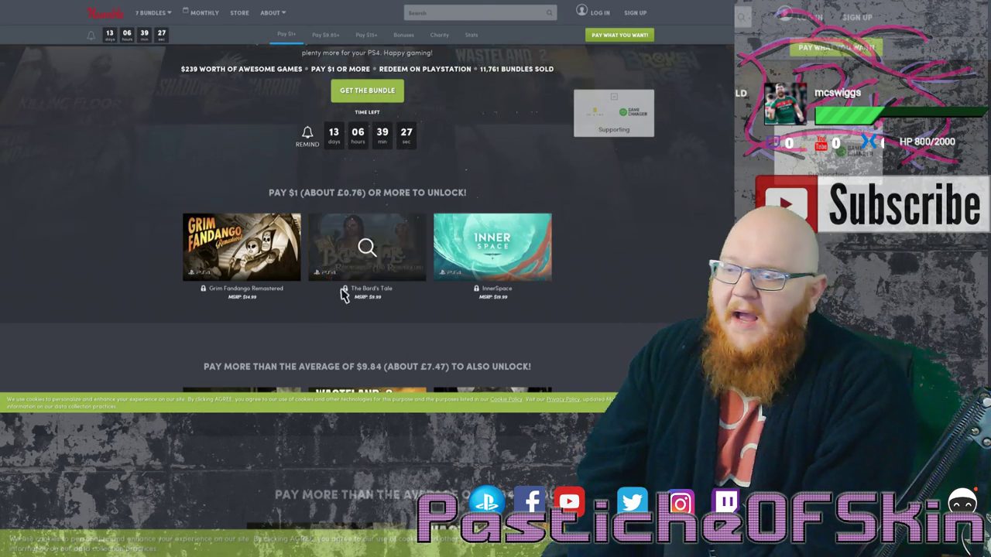
mouse_move(434, 324)
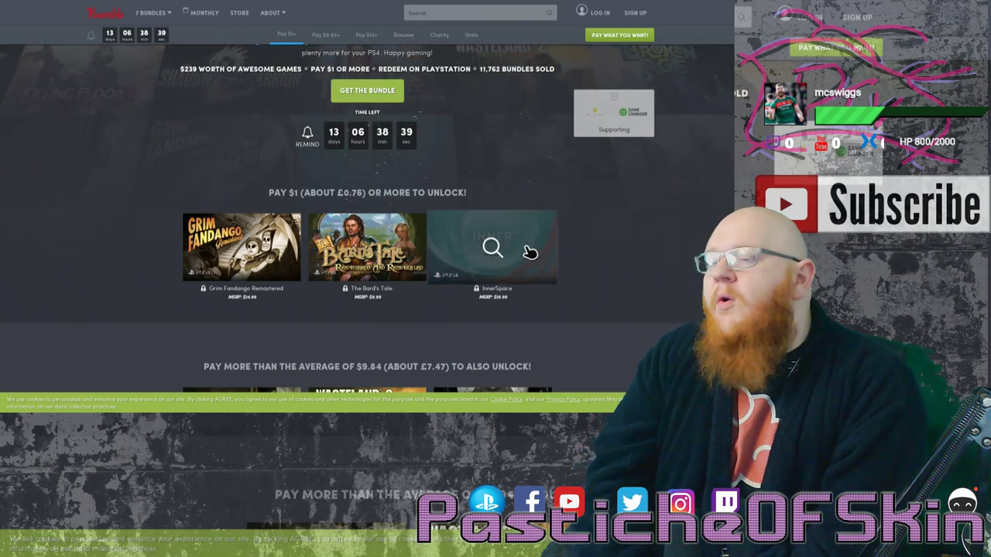
- Open InnerSpace's details and start its YouTube launch trailer
click(493, 247)
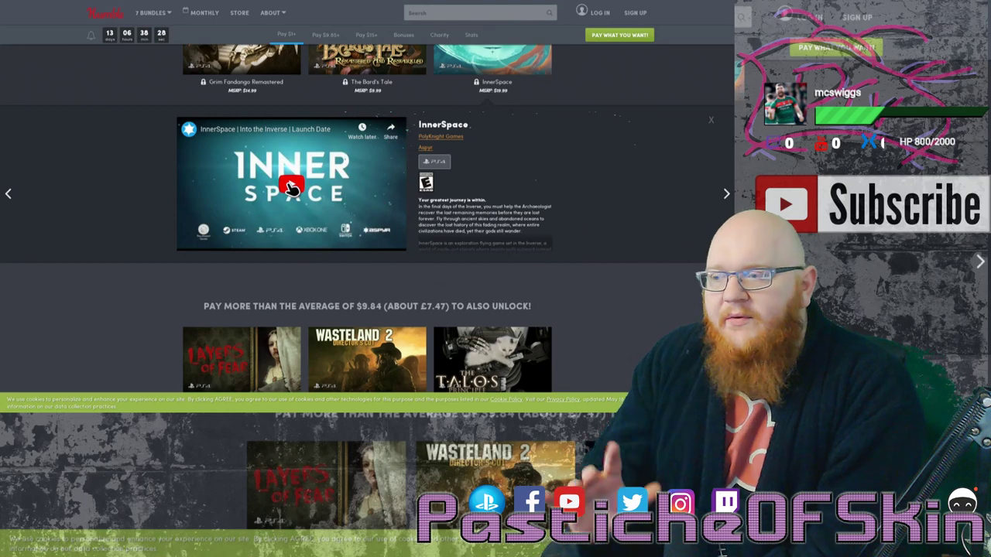
click(292, 186)
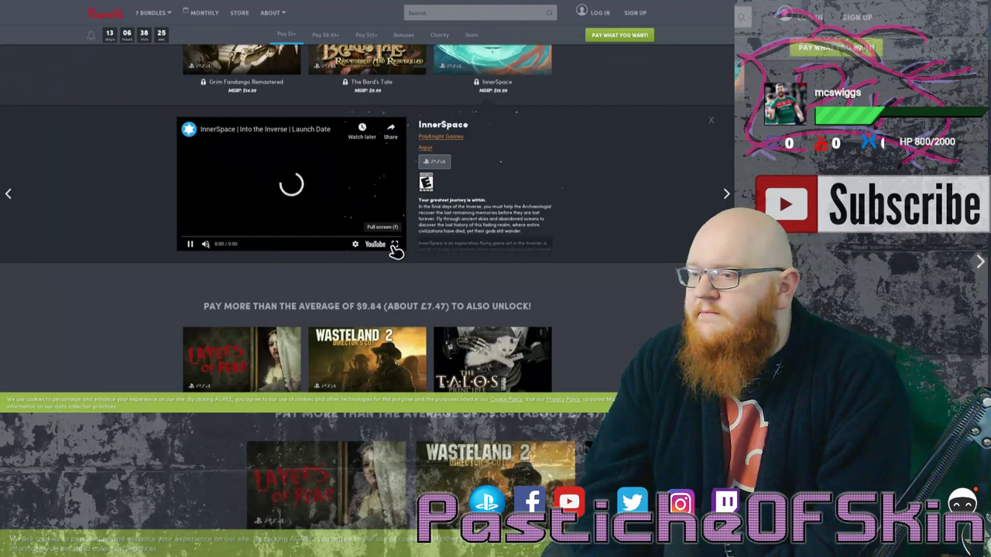
- Watch the InnerSpace launch trailer full screen up to 1:12
click(382, 227)
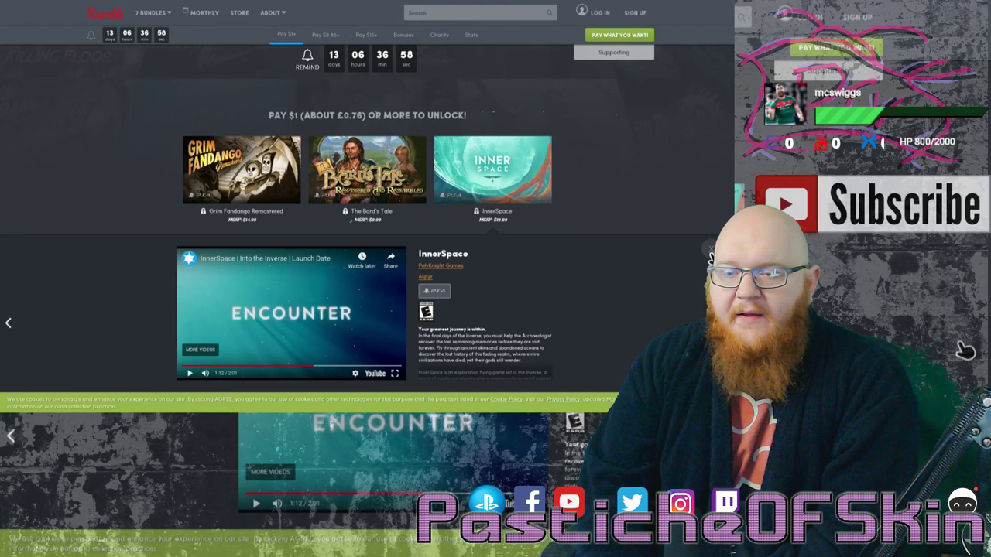
- Scroll through Layers of Fear, Wasteland 2, The Talos Principle and Broken Age
scroll(down, 3)
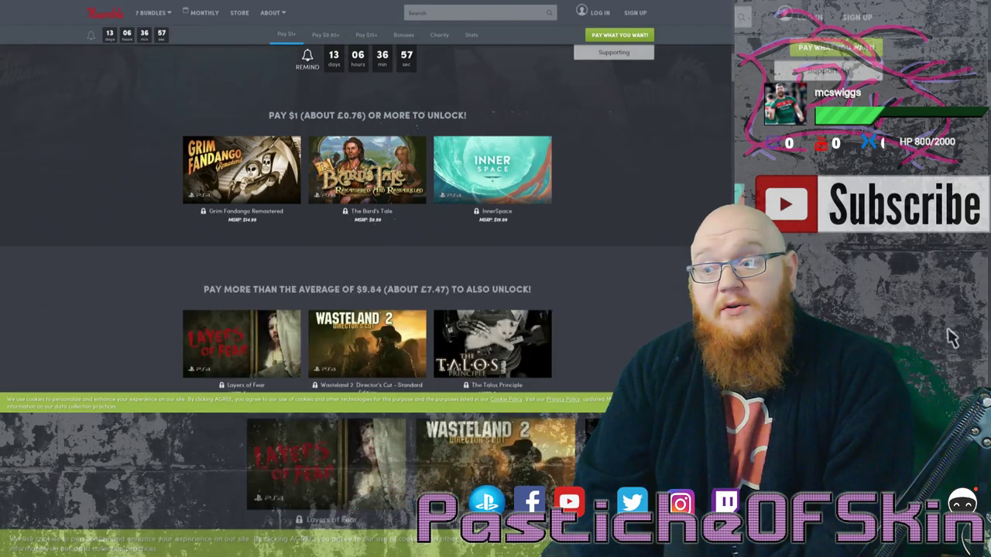
scroll(down, 3)
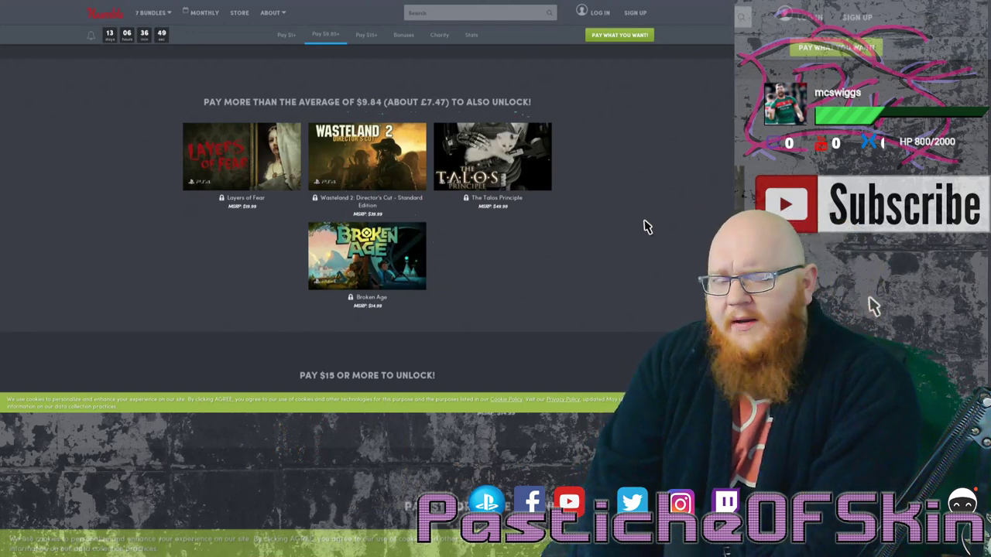
scroll(down, 3)
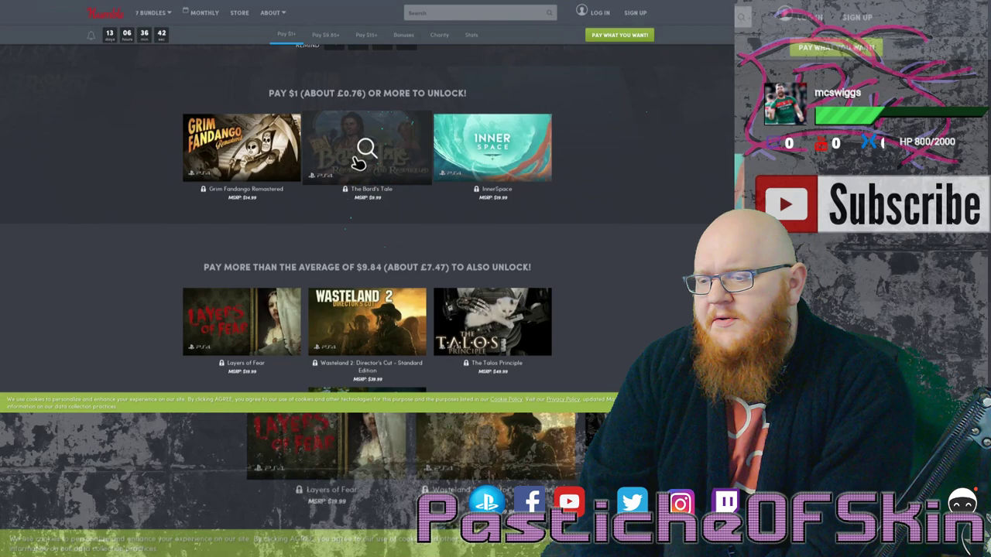
scroll(down, 3)
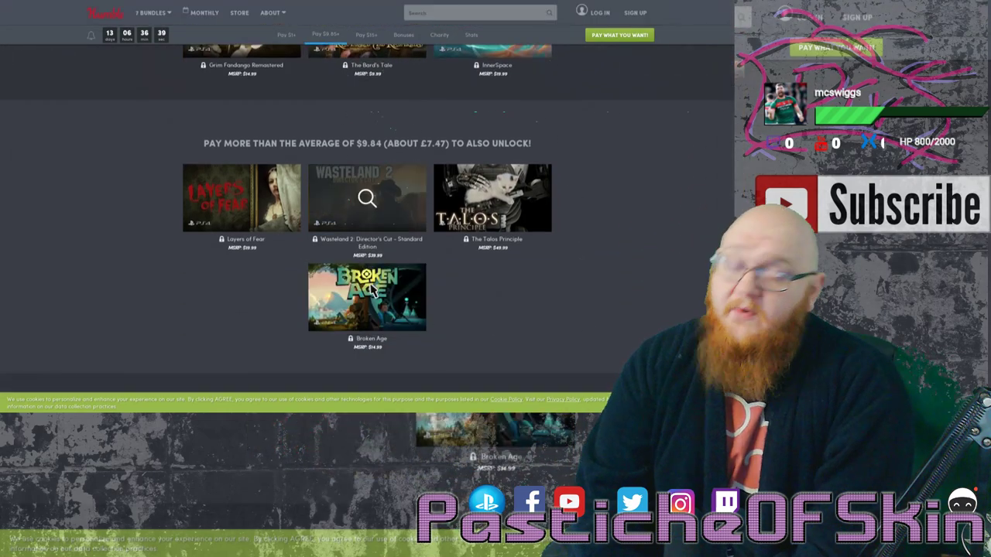
mouse_move(504, 310)
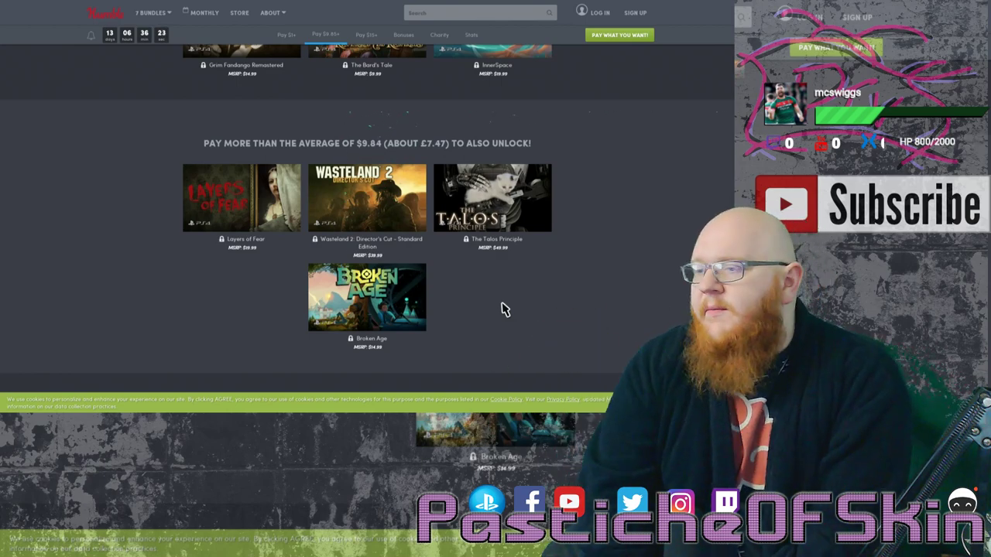
mouse_move(371, 202)
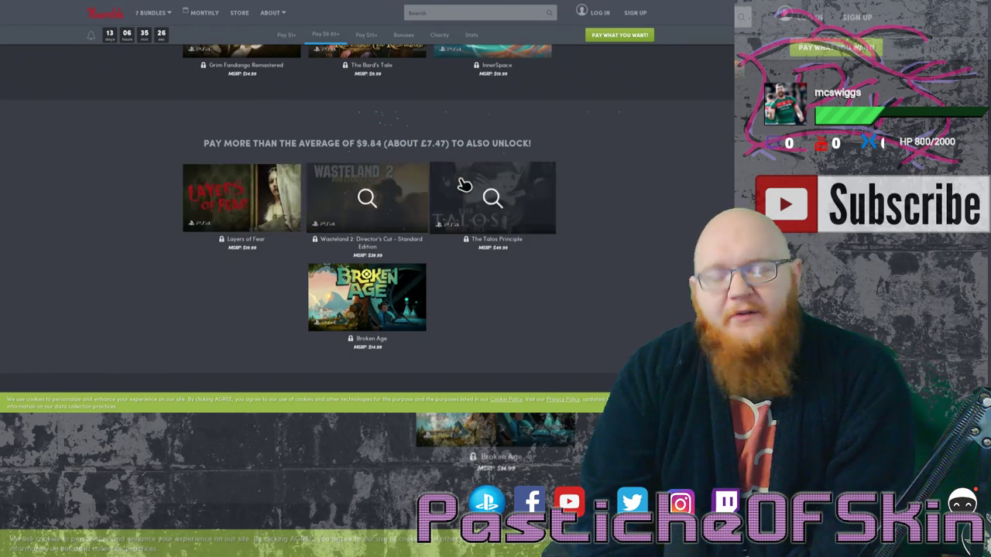
mouse_move(461, 180)
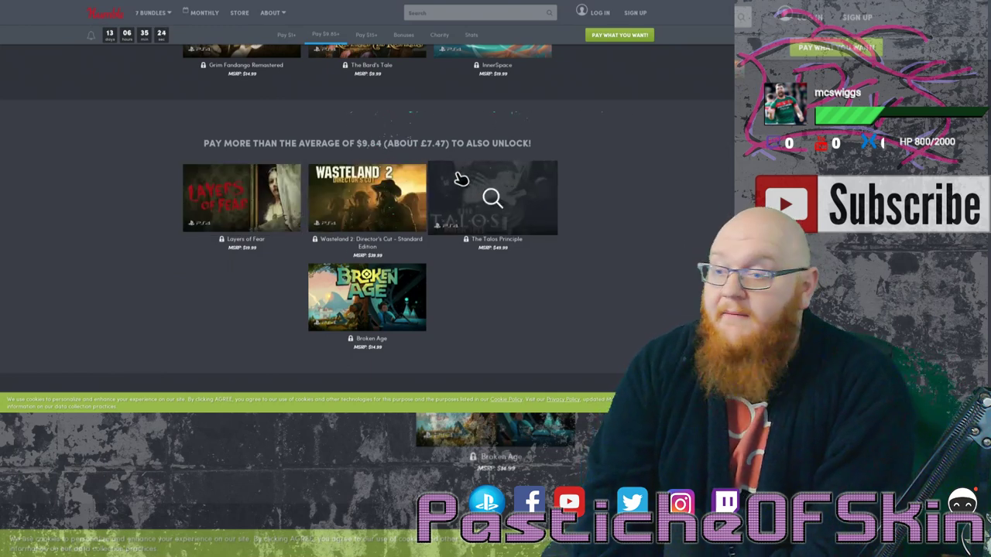
mouse_move(500, 199)
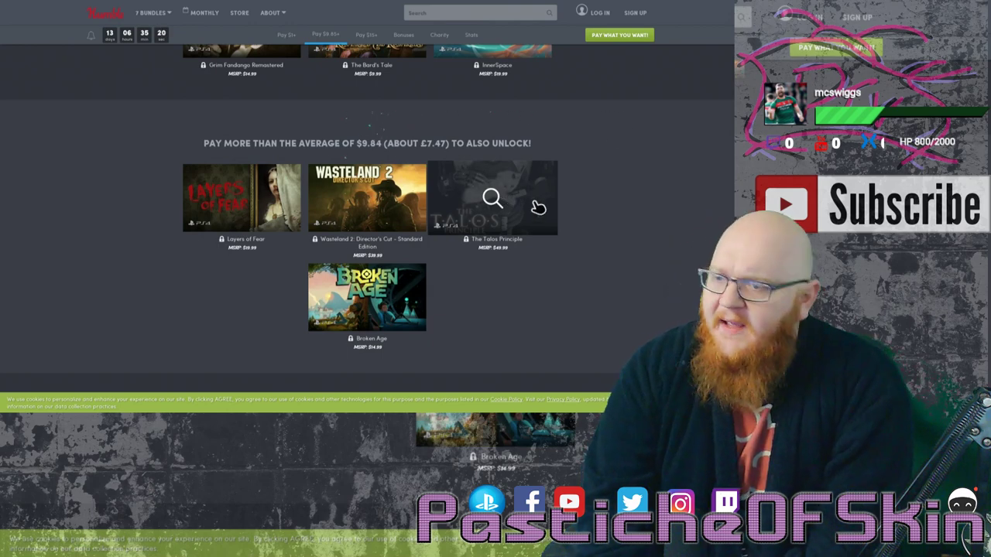
mouse_move(495, 192)
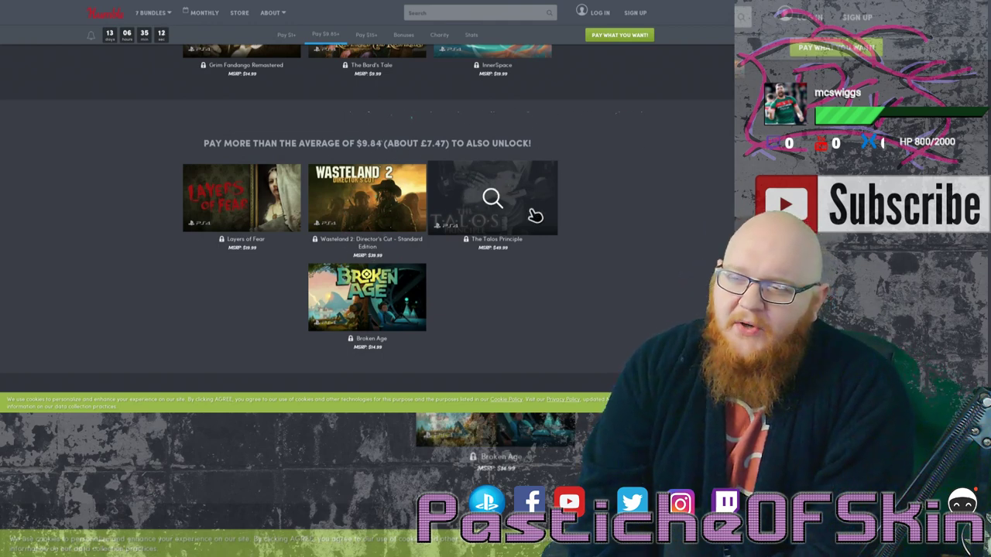
mouse_move(513, 177)
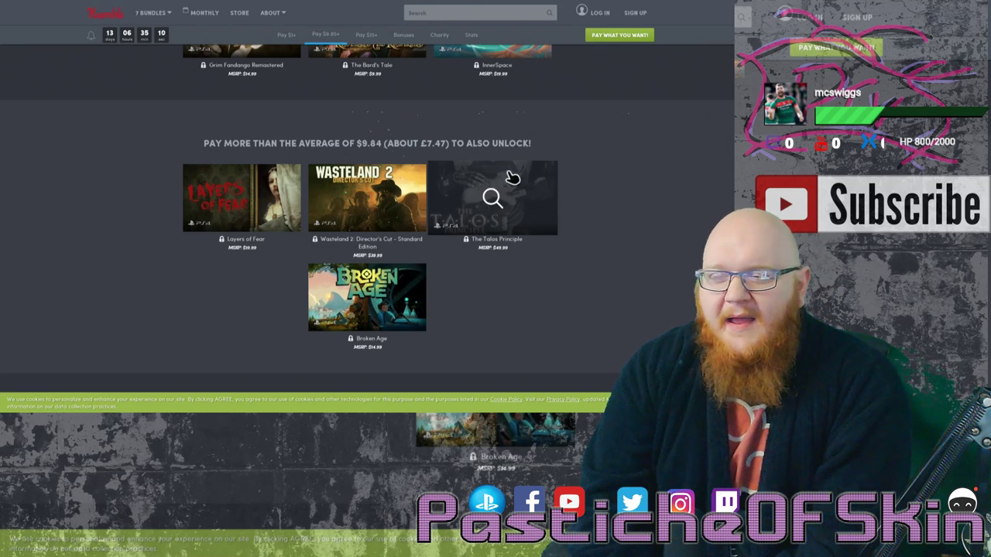
mouse_move(532, 188)
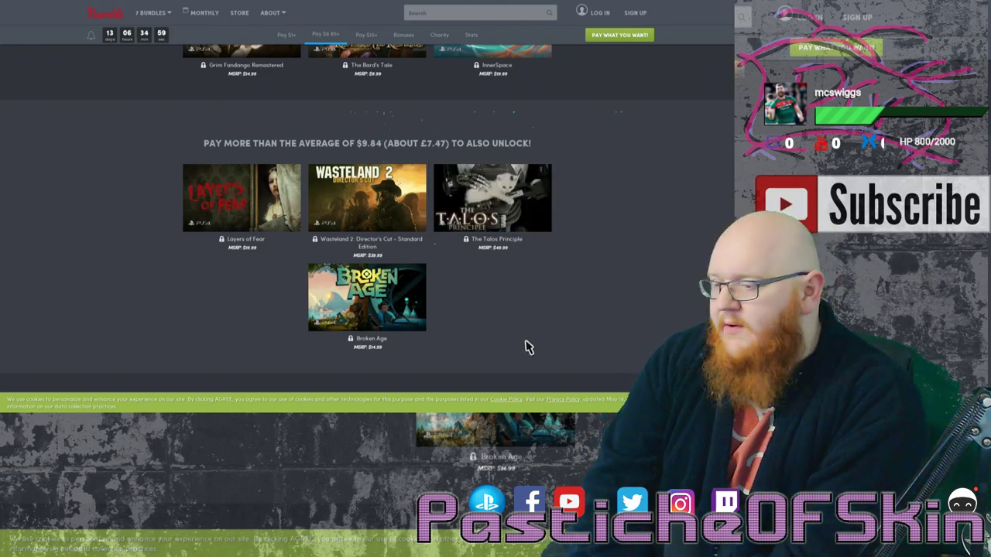
scroll(down, 3)
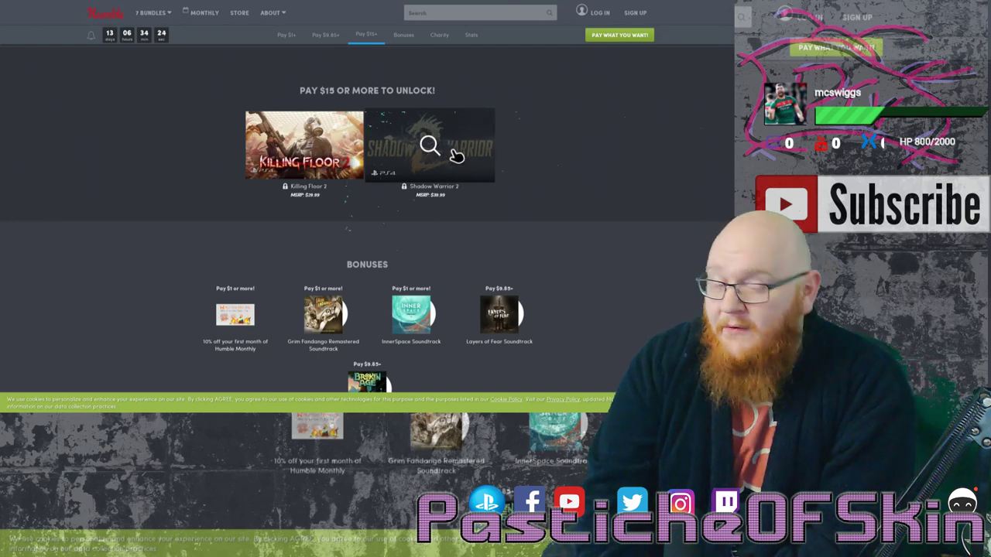
mouse_move(407, 140)
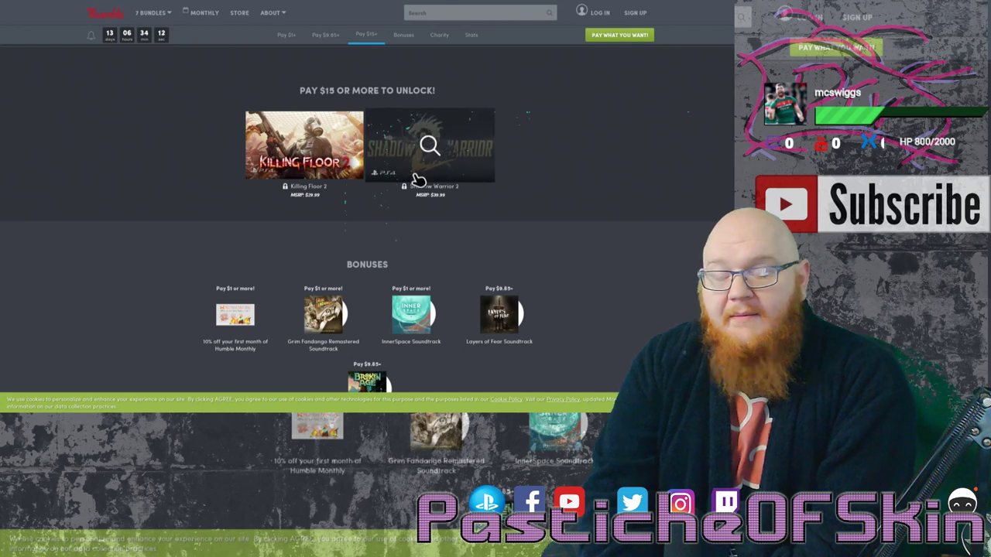
mouse_move(372, 195)
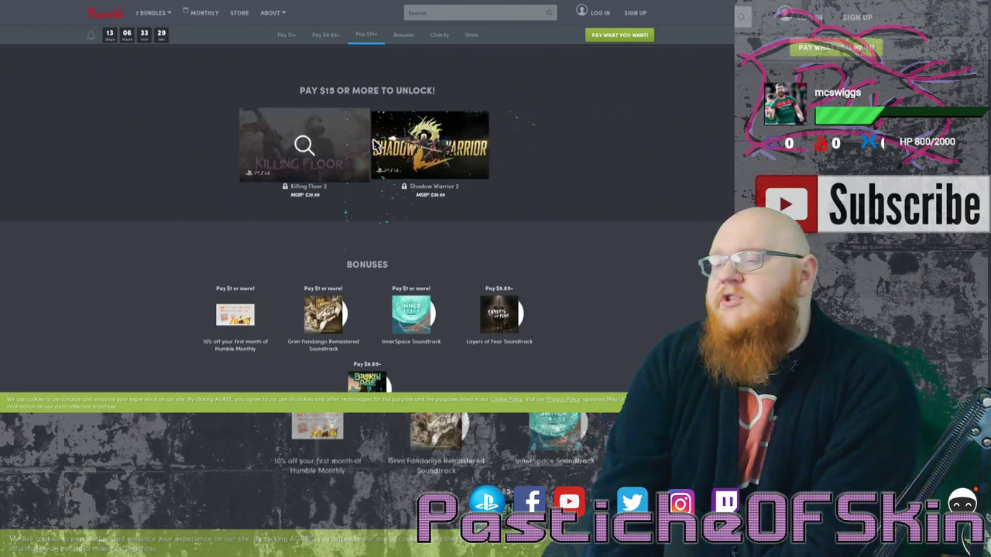
- Scroll down to Killing Floor 2, Shadow Warrior 2 and the bonus soundtracks
scroll(down, 3)
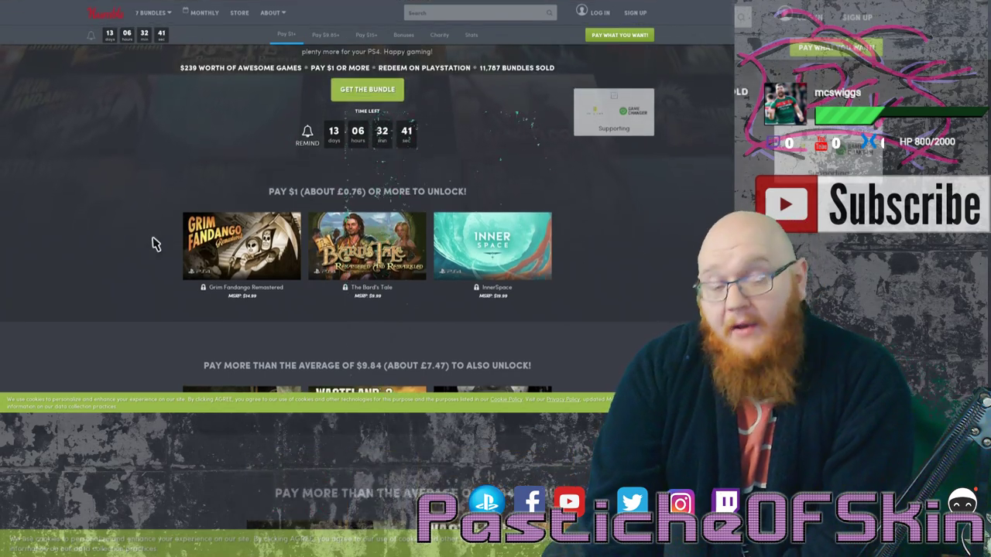
mouse_move(493, 246)
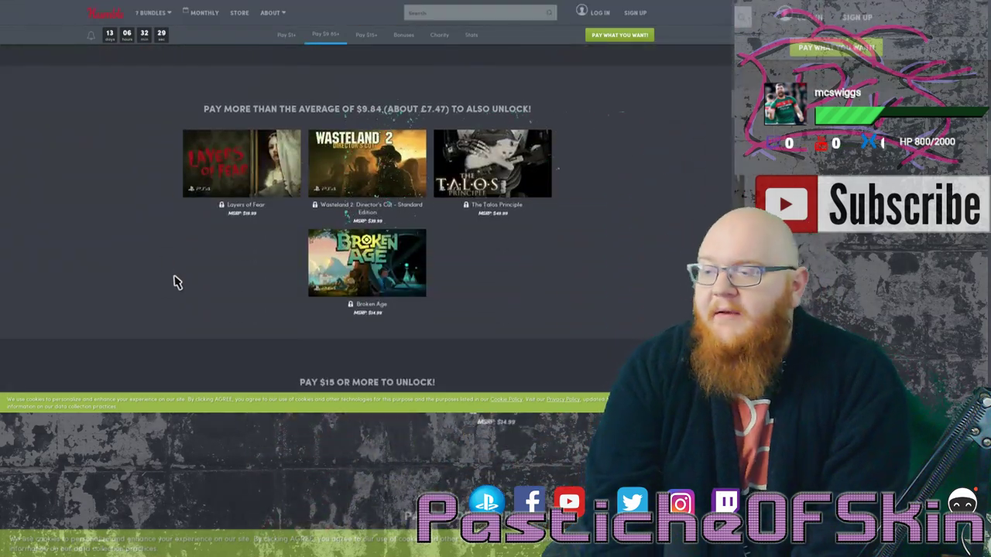
- Scroll back down from the $1 tier to the pay-more-than-average games
scroll(down, 3)
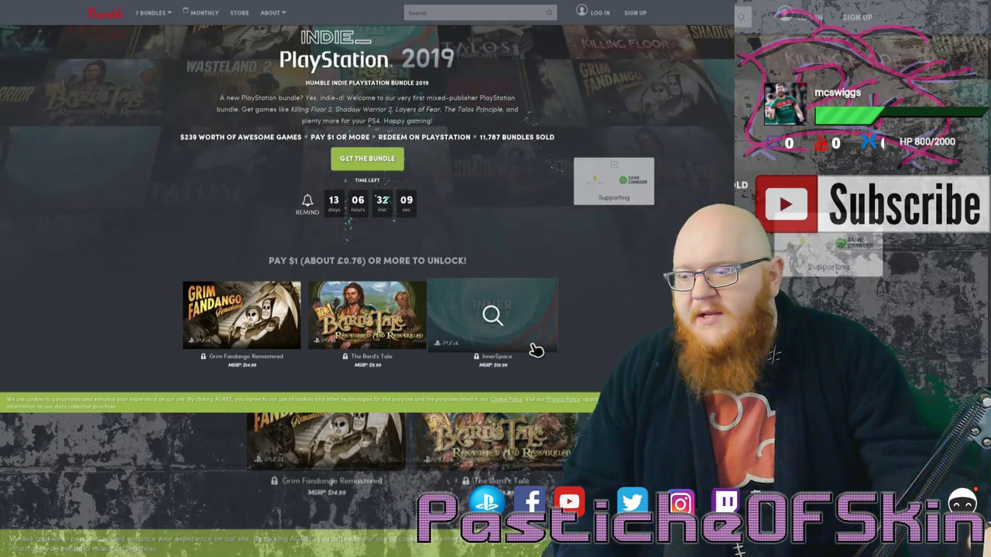
scroll(down, 3)
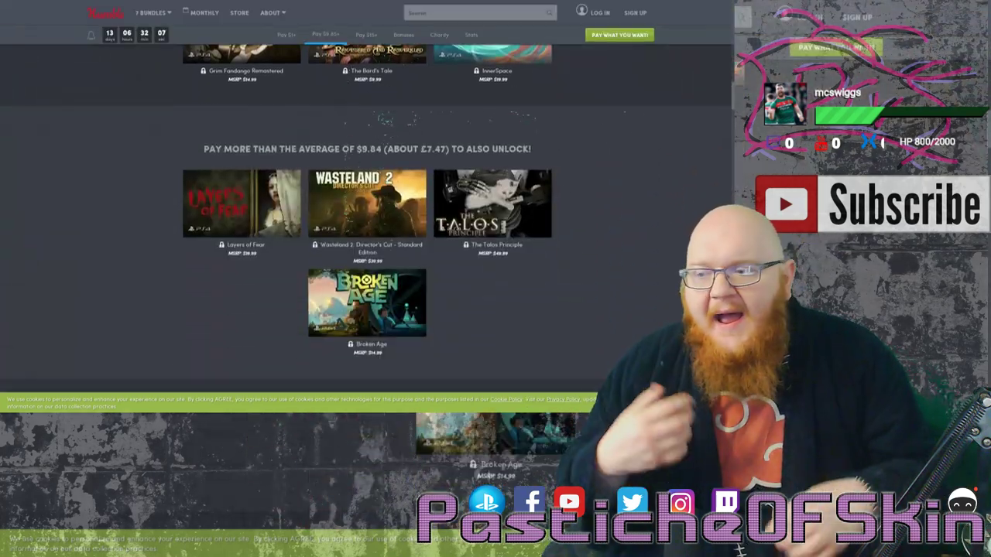